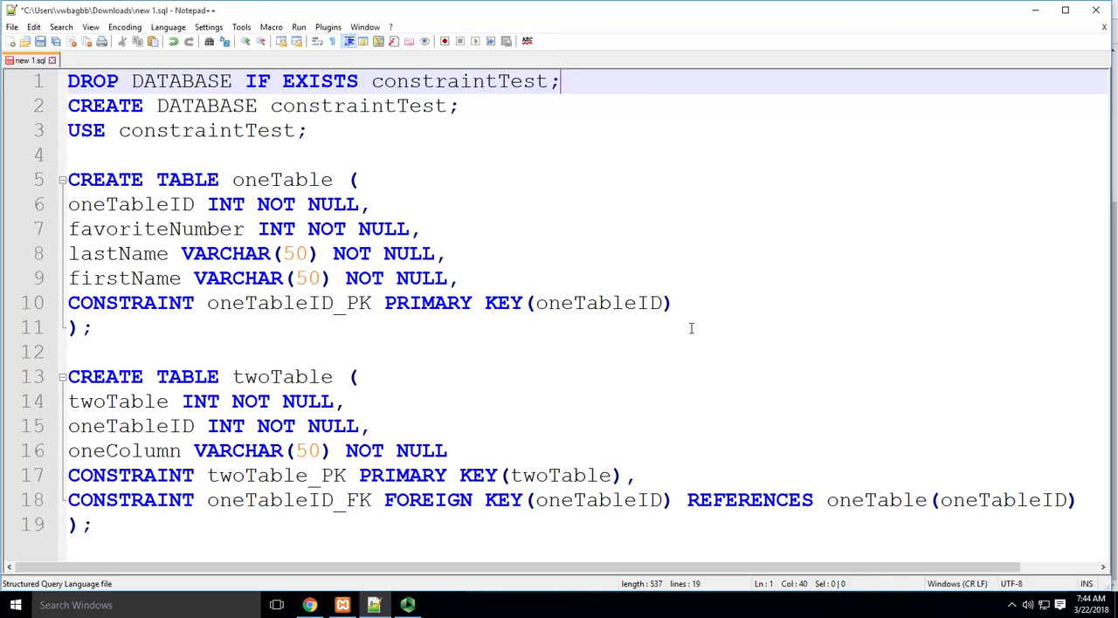
Add the line CONSTRAINT CHECK(favoriteNumber > 0) to oneTable after the primary key constraint.
click(678, 304)
text(,)
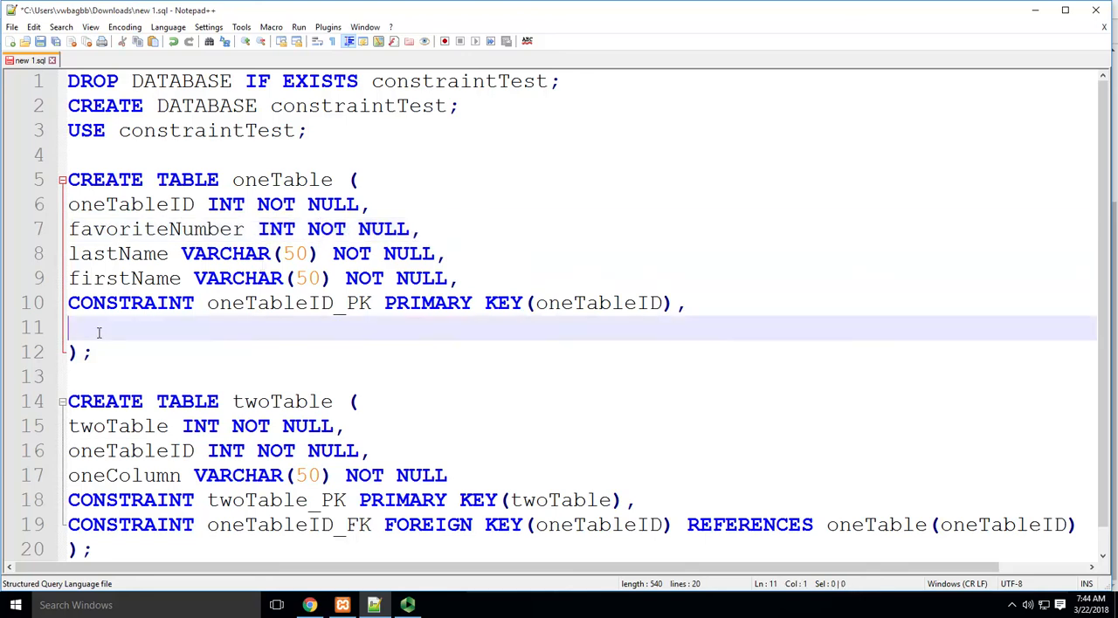
text(CON)
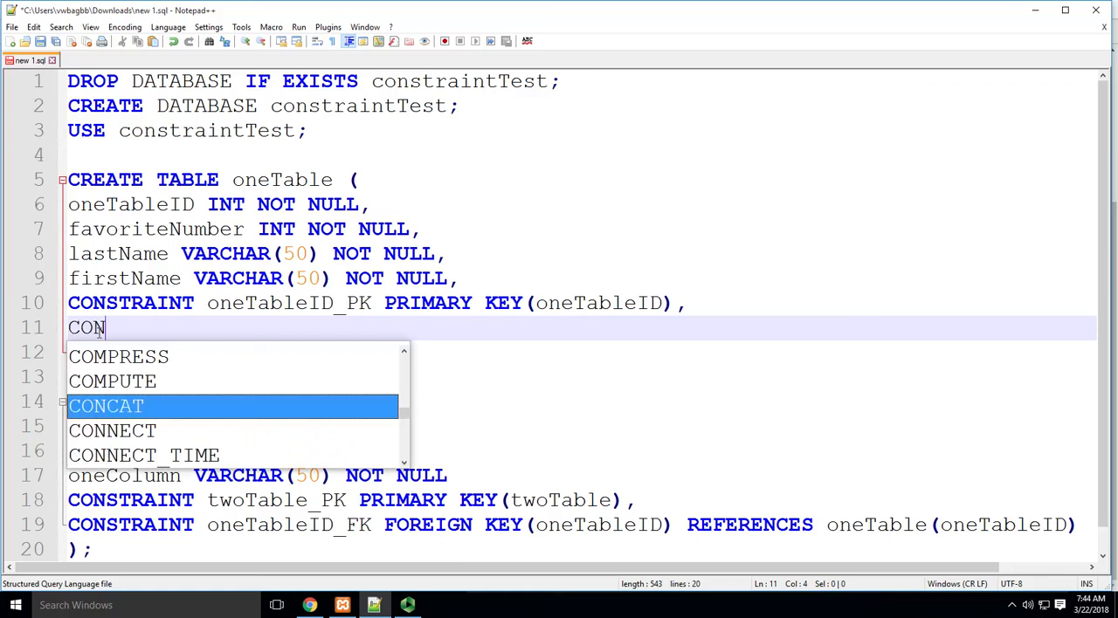
text(STRAINT)
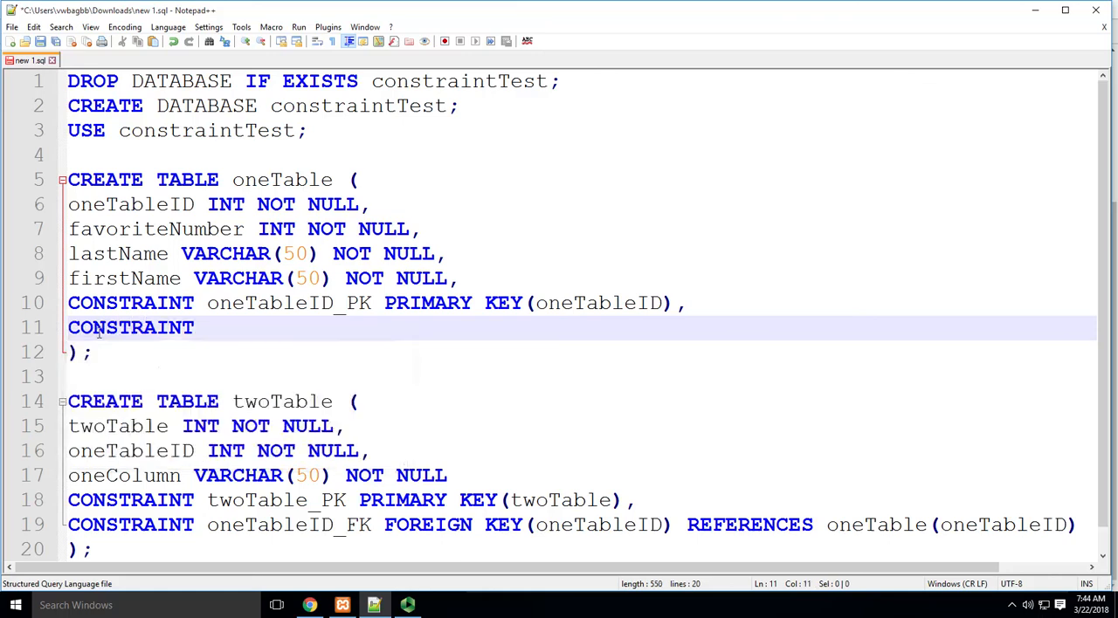
text(CHECK)
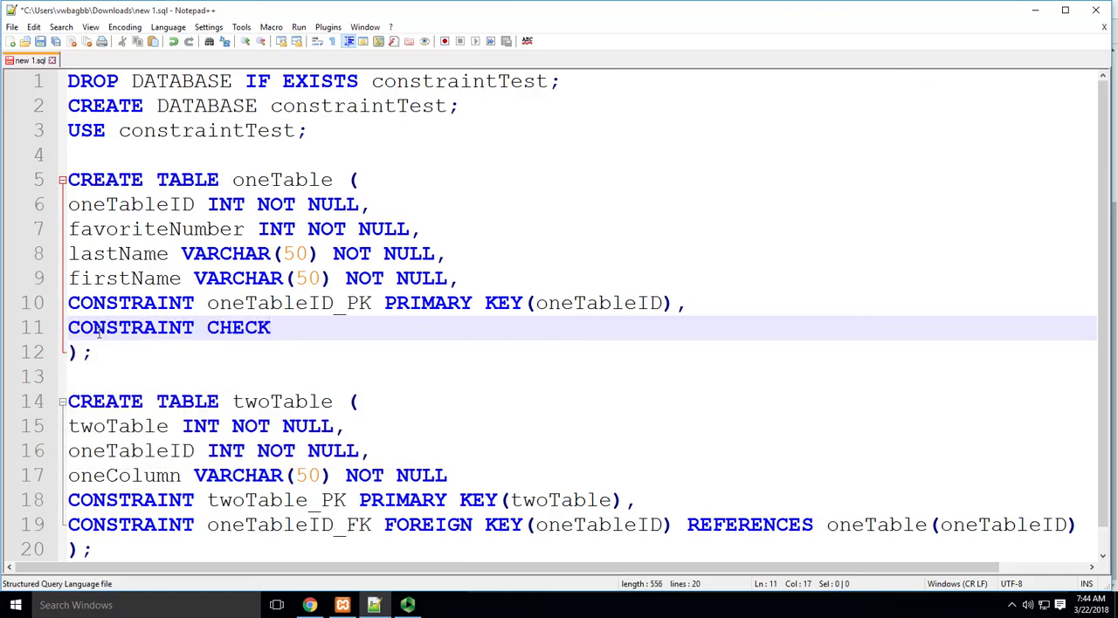
text(()
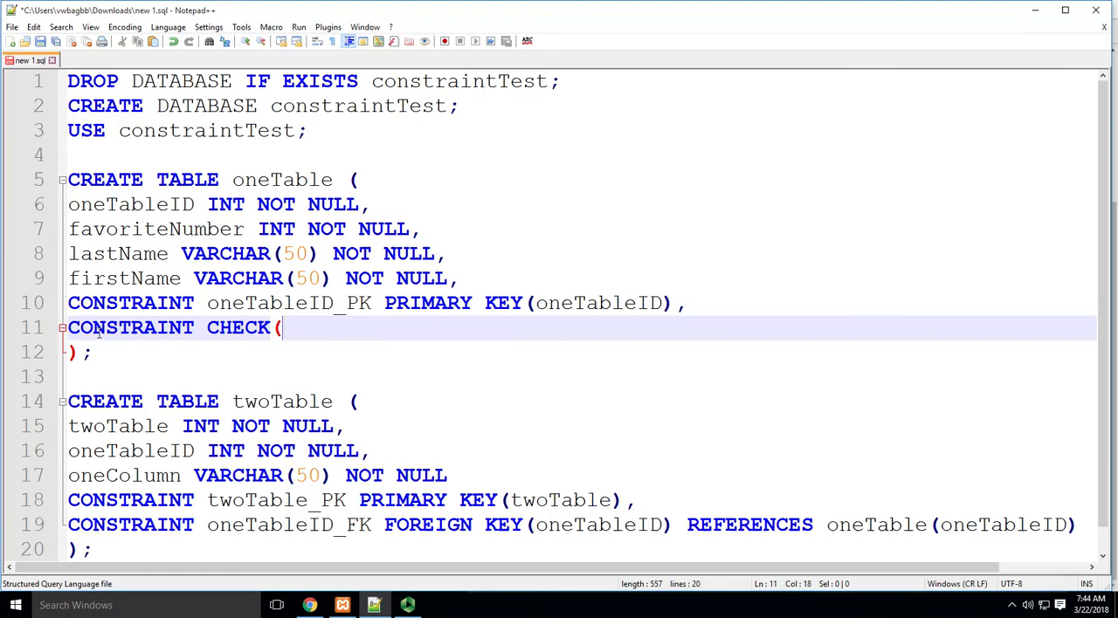
text(favoriteNumber)
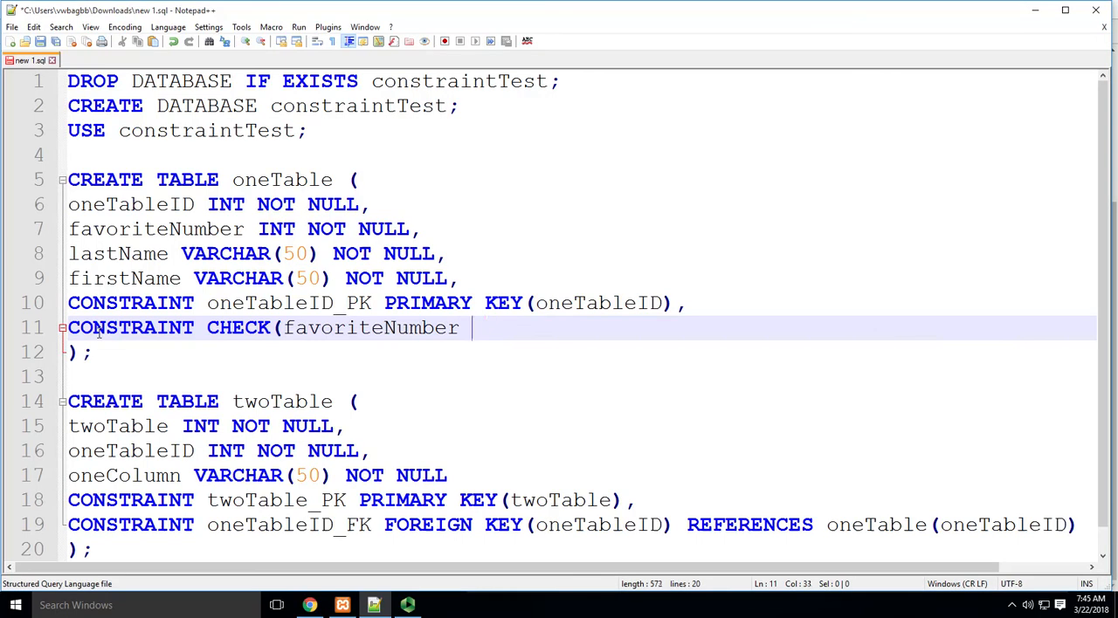
text(> 0))
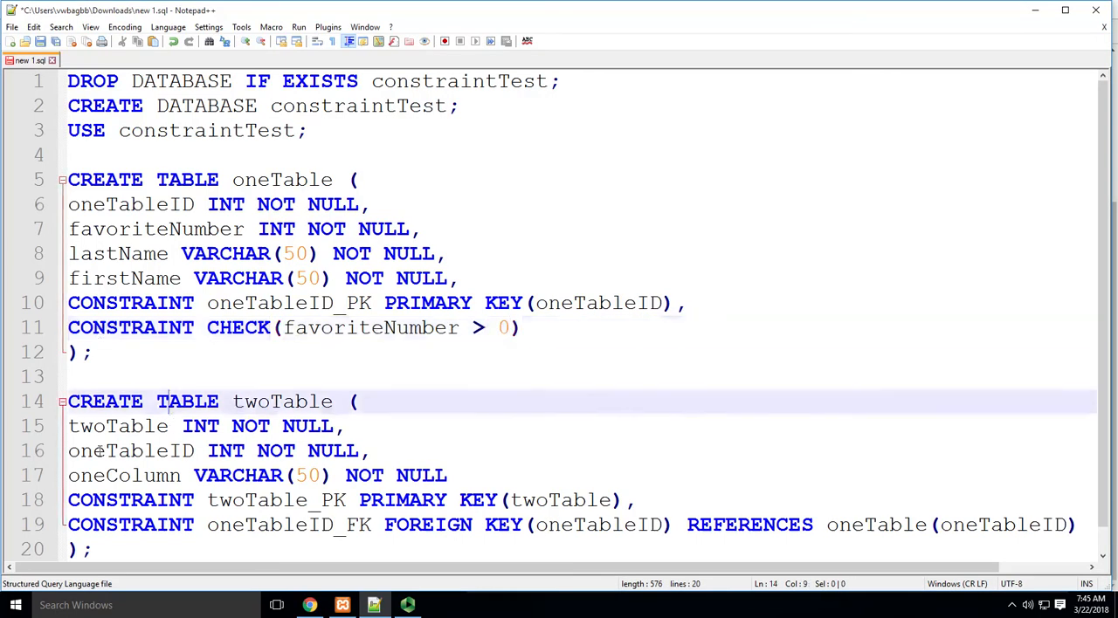
Copy the whole script and paste it into phpMyAdmin's SQL query box, scrolling to Go.
key(ctrl+a)
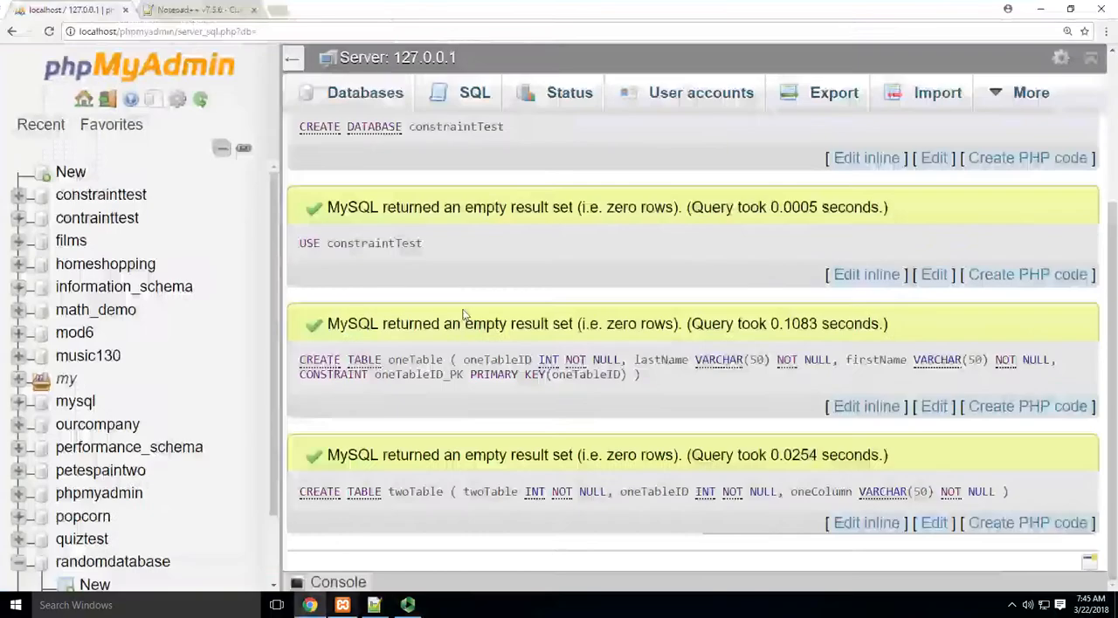
click(475, 93)
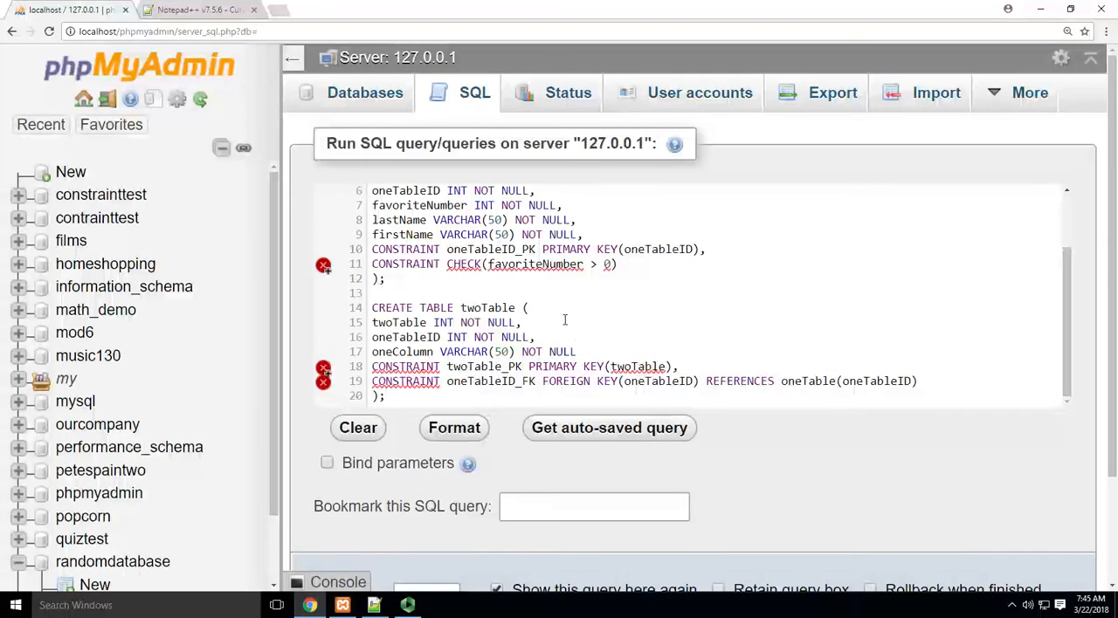
mouse_move(641, 402)
text(,)
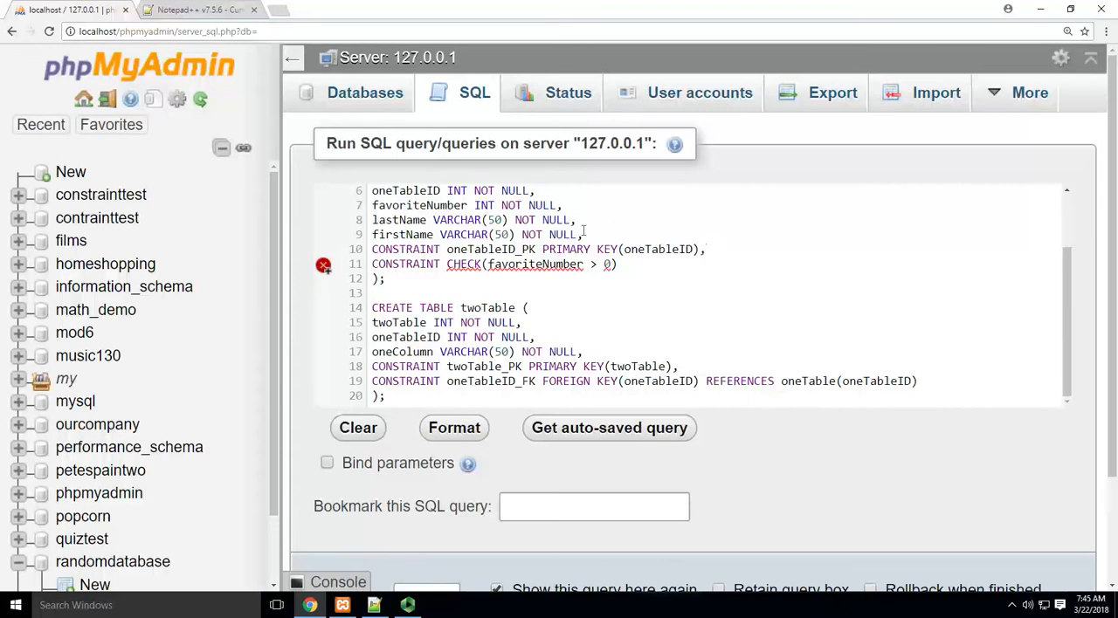
click(411, 284)
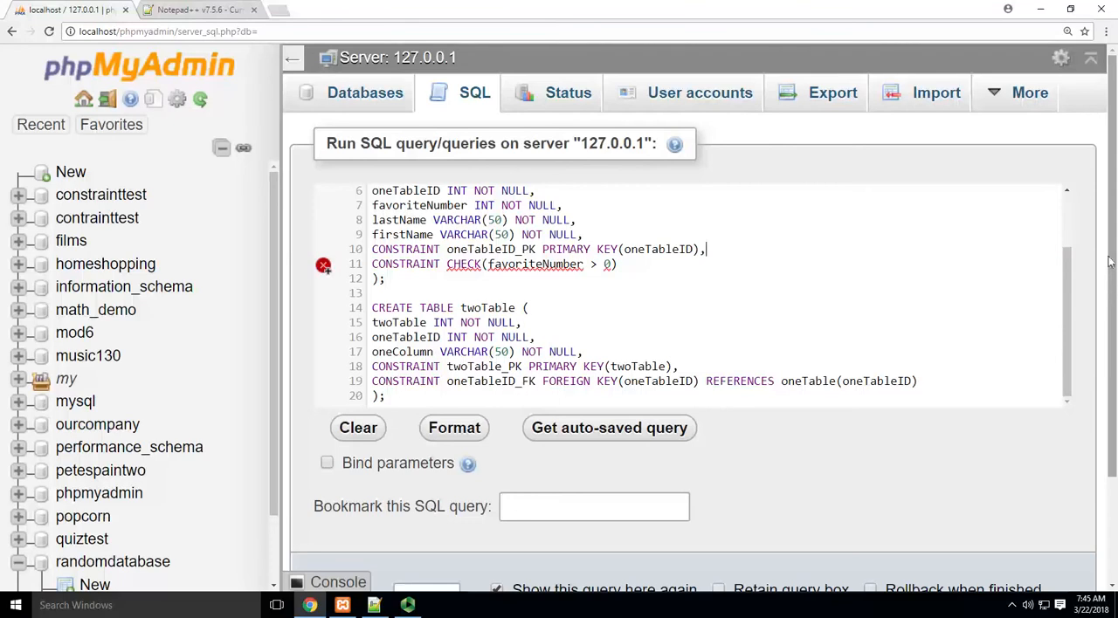
scroll(down, 3)
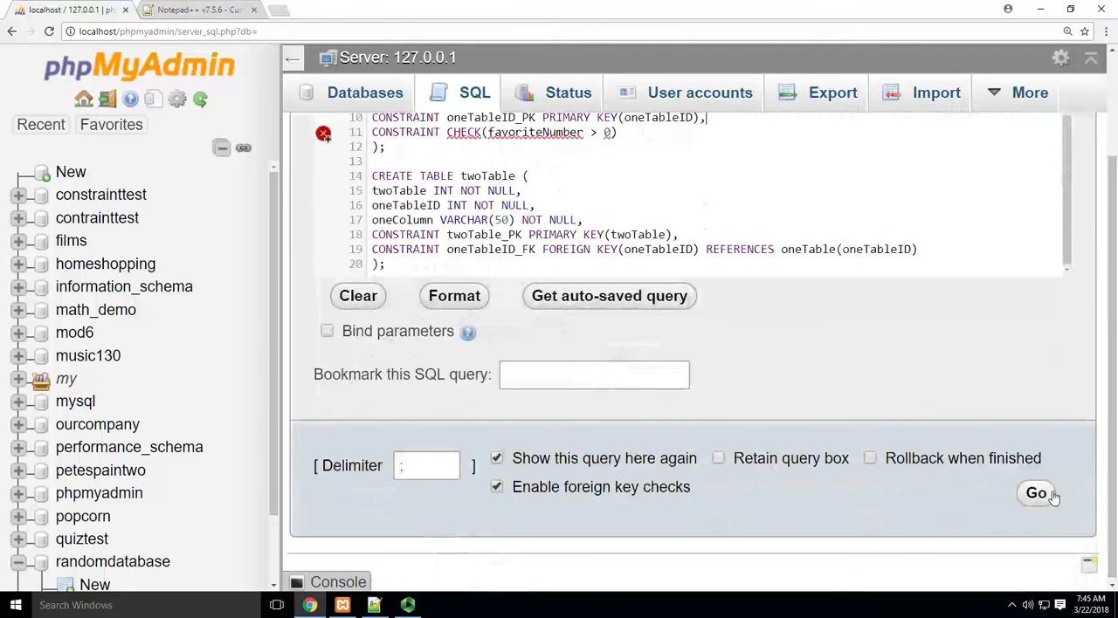
Execute the script so each statement returns an empty result set, then return to the SQL editor.
click(1035, 493)
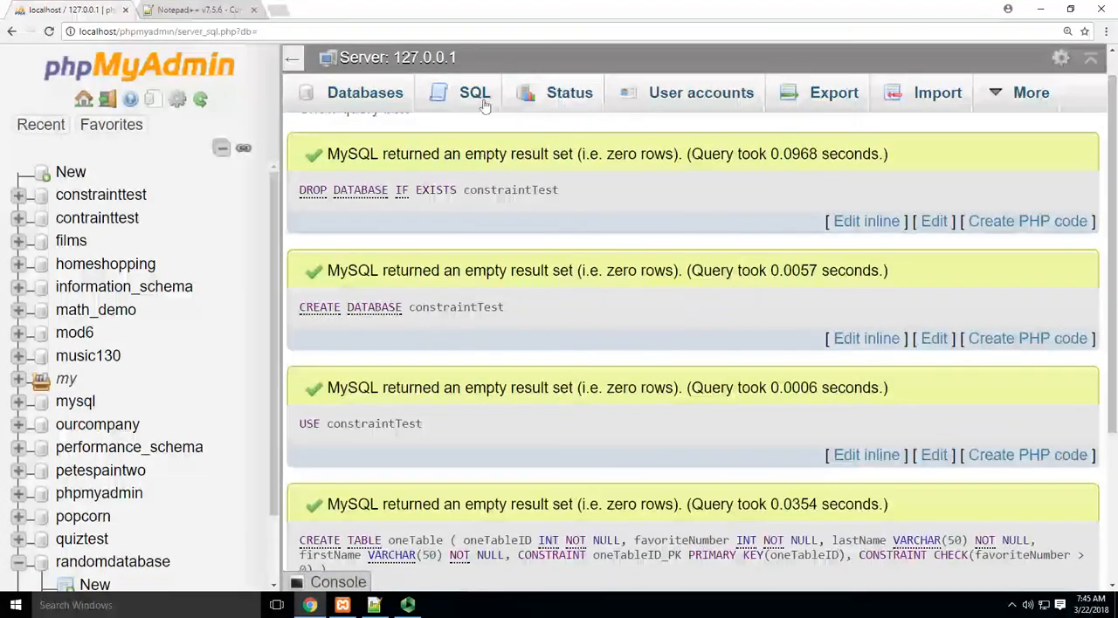
click(472, 92)
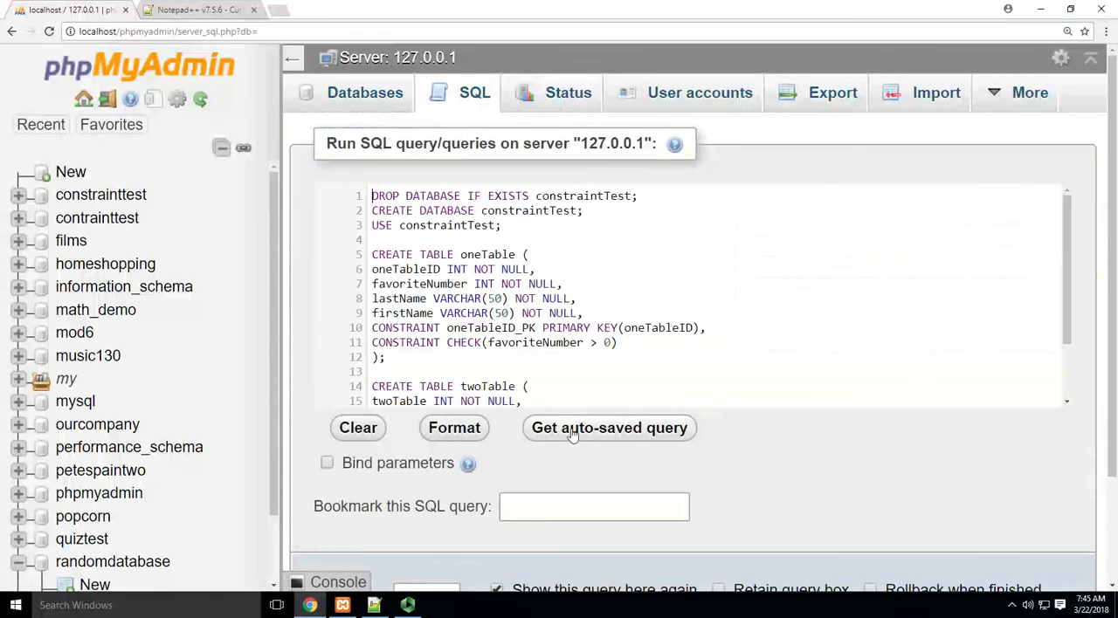